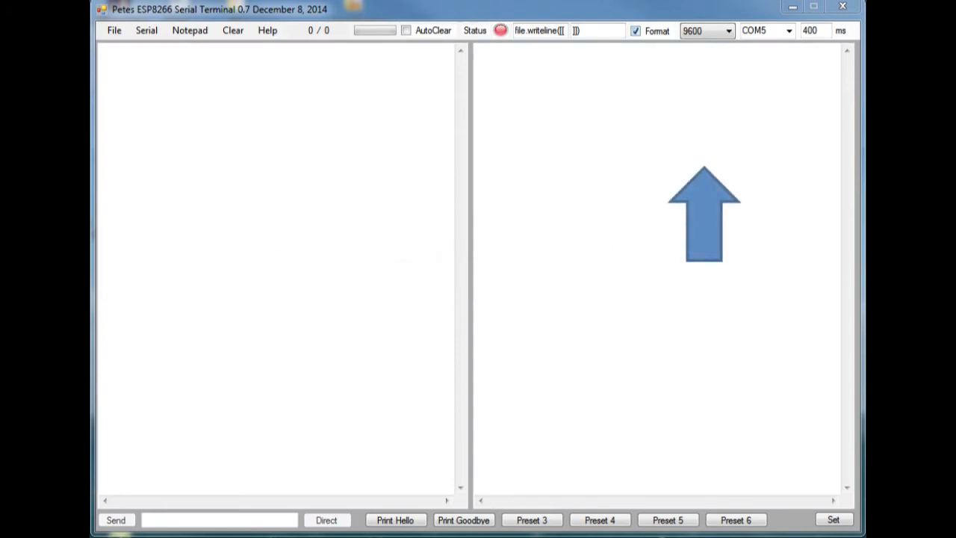
Connect the terminal on COM5 at 9600 baud so the status shows connected
click(727, 30)
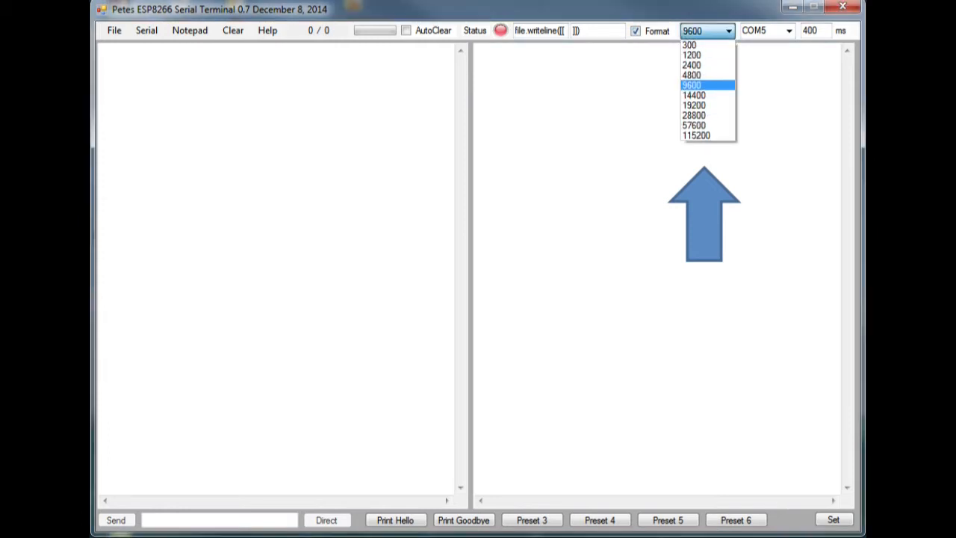
click(692, 84)
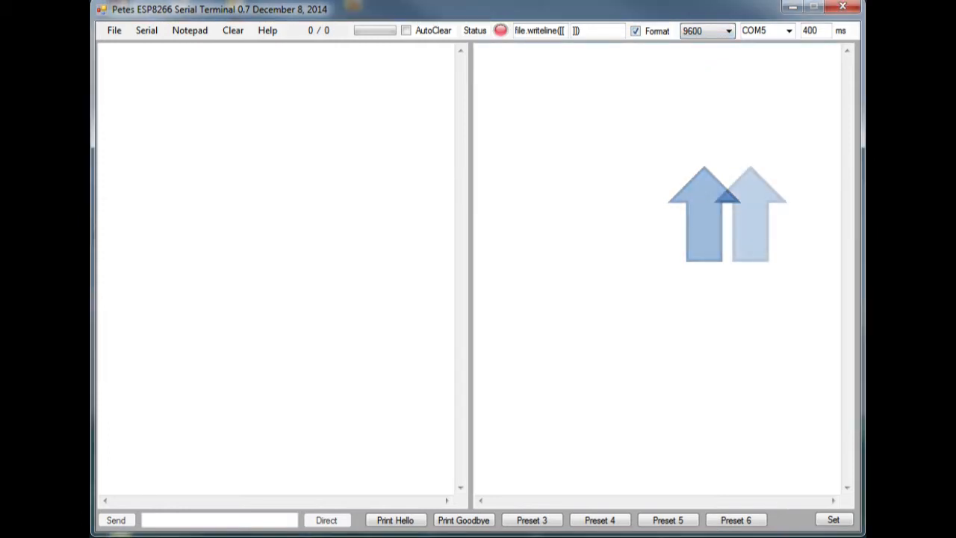
click(789, 29)
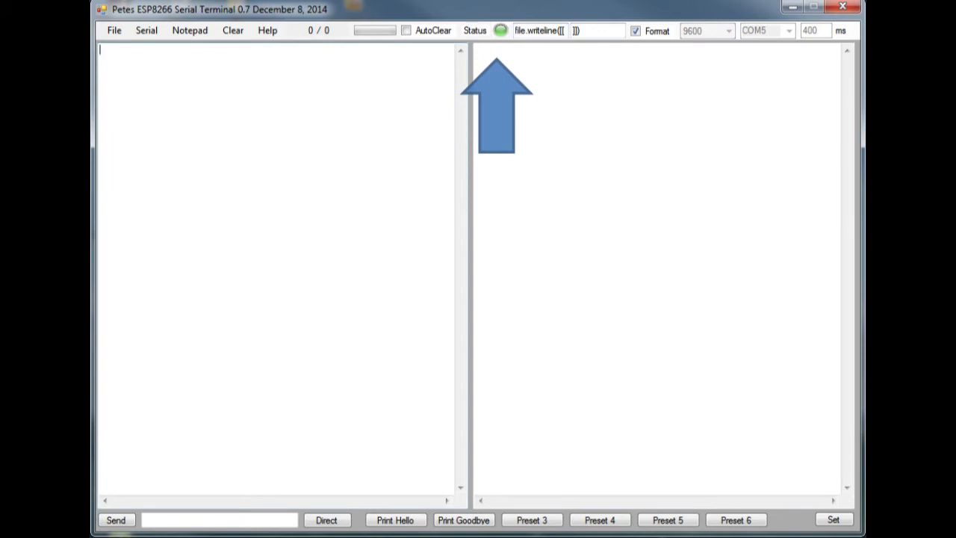
Send the Lua line print("hello") from the notepad pane and get hello echoed back
text(print)
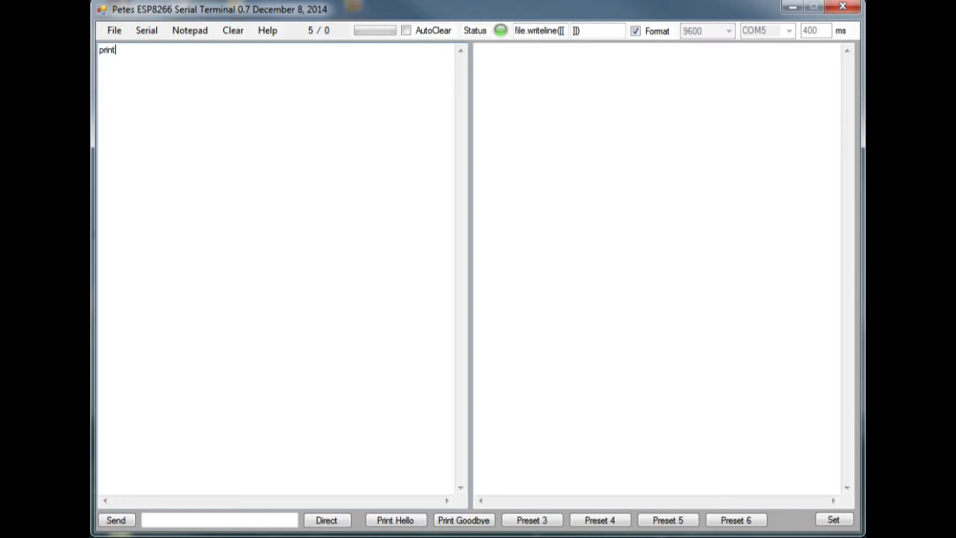
text(("he)
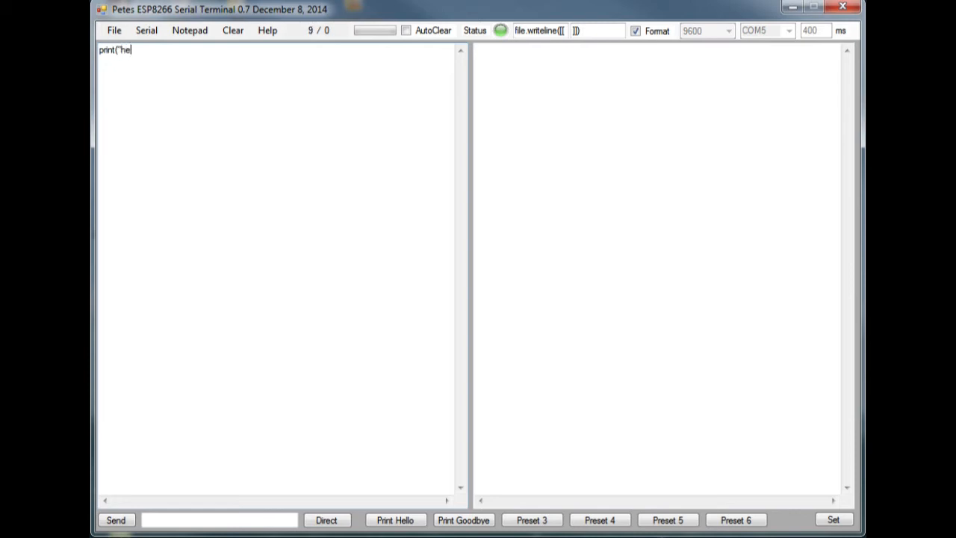
text(llo)
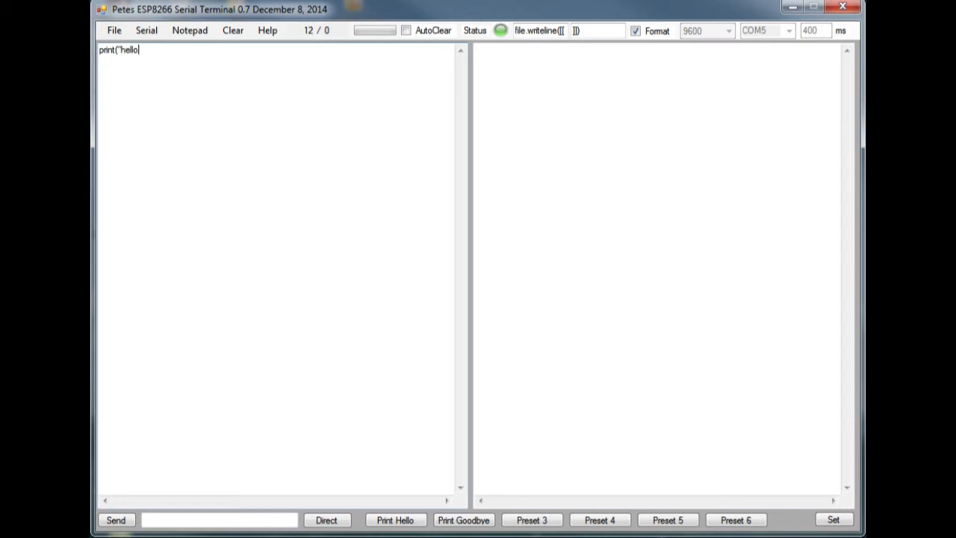
text("))
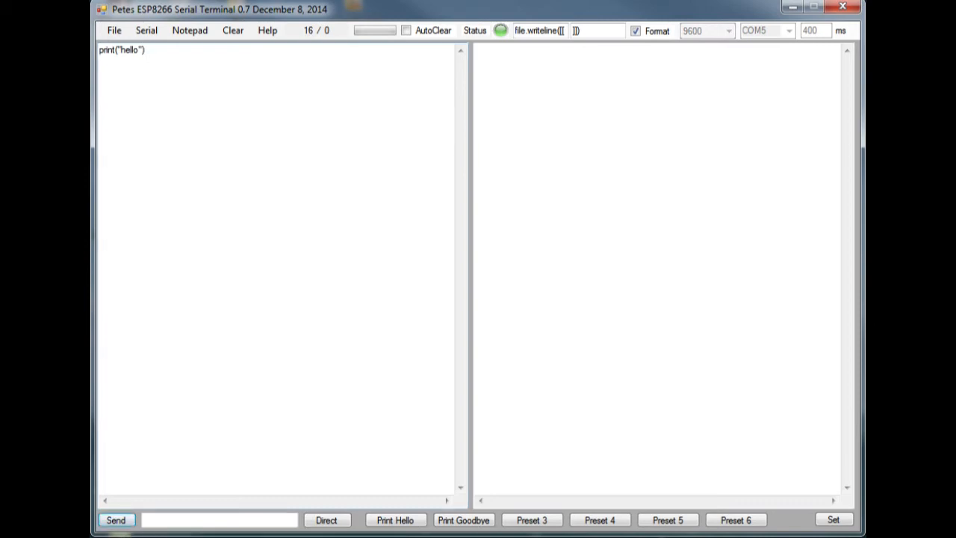
click(117, 519)
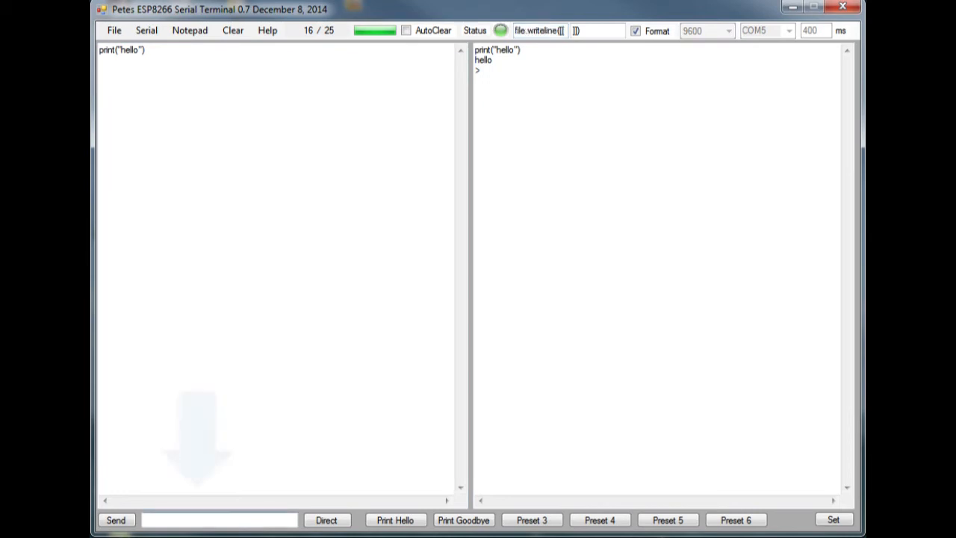
Send capitalised Print("Goodbye") directly (nil error), then run the Print Hello and Print Goodbye presets
text(Print(")
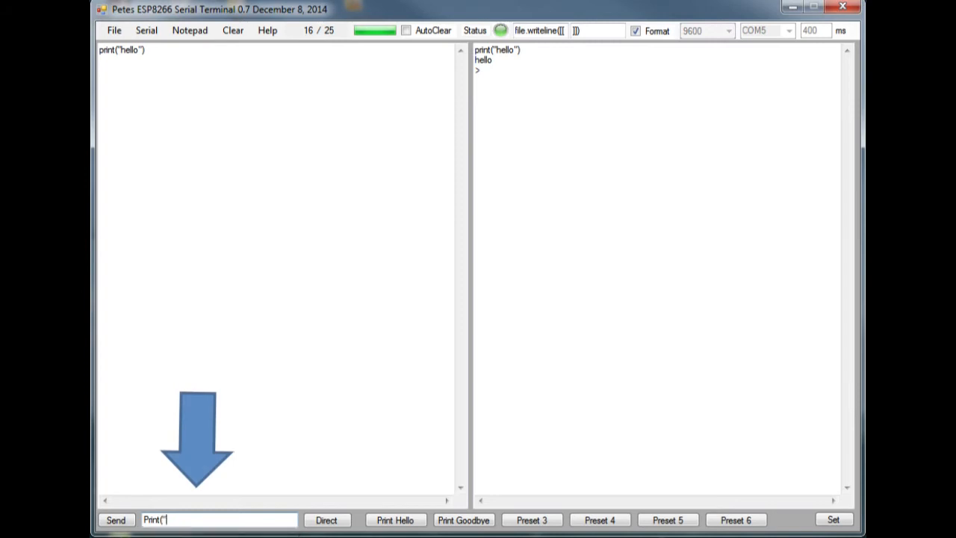
text(Goodbyte)
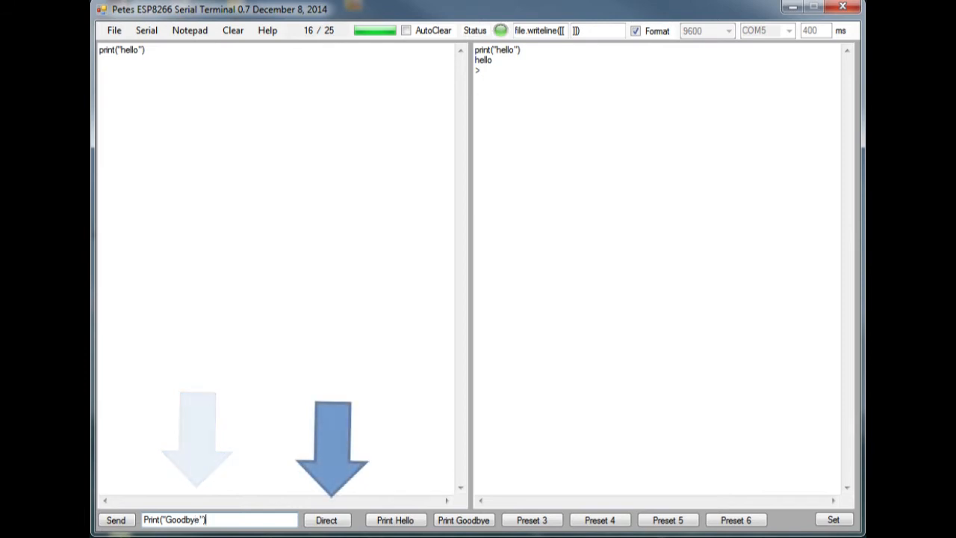
click(326, 520)
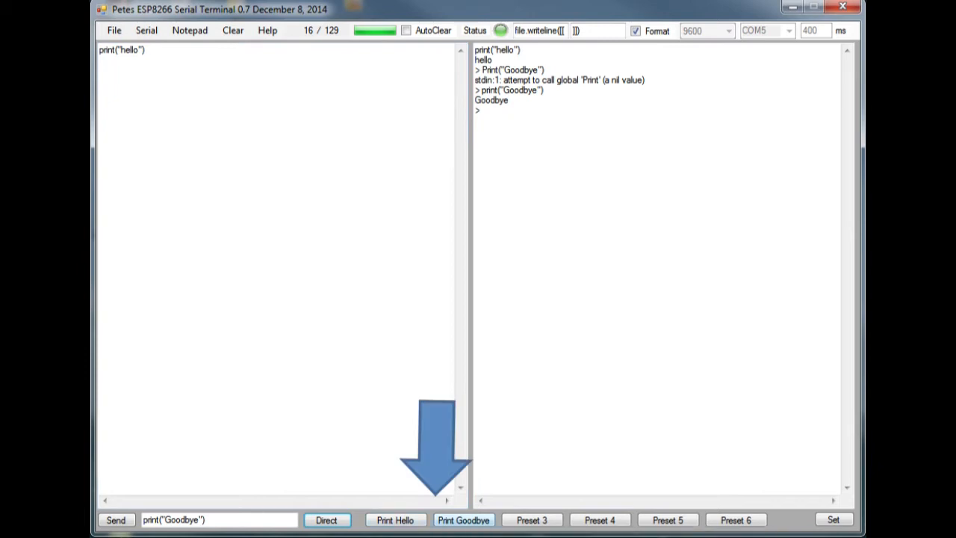
click(396, 519)
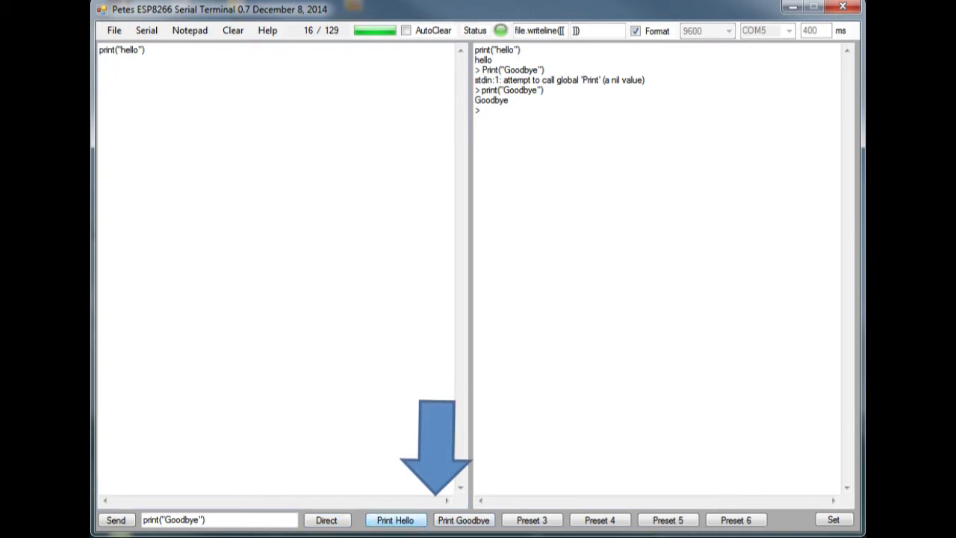
click(396, 520)
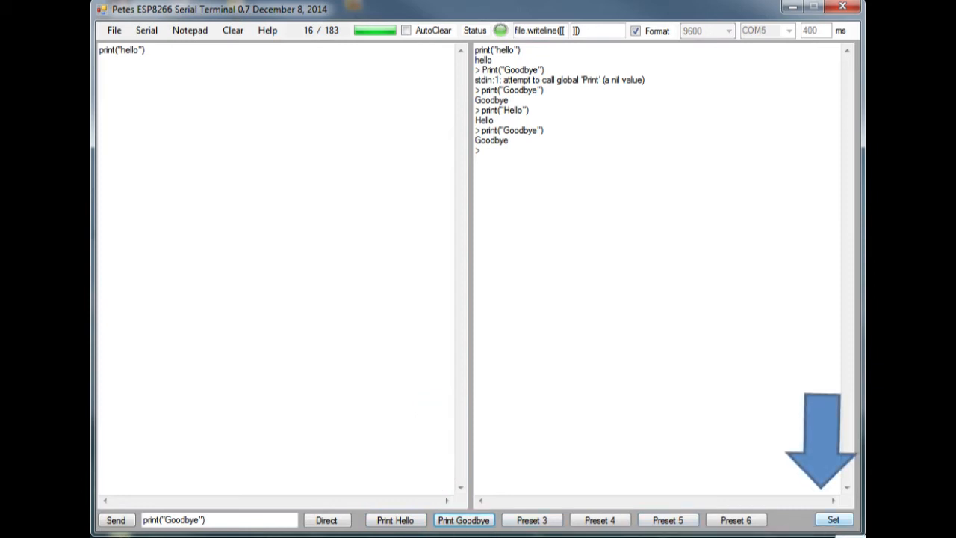
Define preset 3 as Print Hi sending print("hi"), save it and run it to get hi back
click(833, 520)
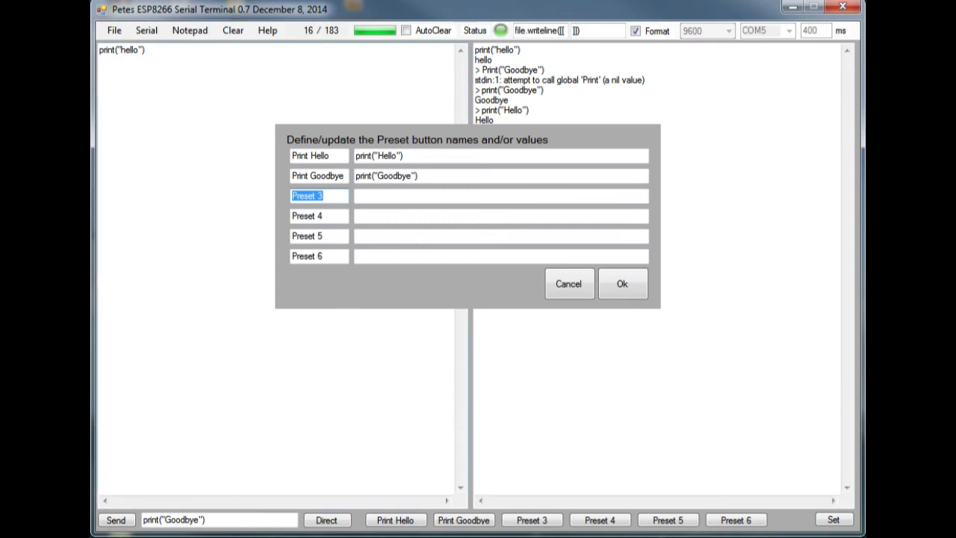
text(Print)
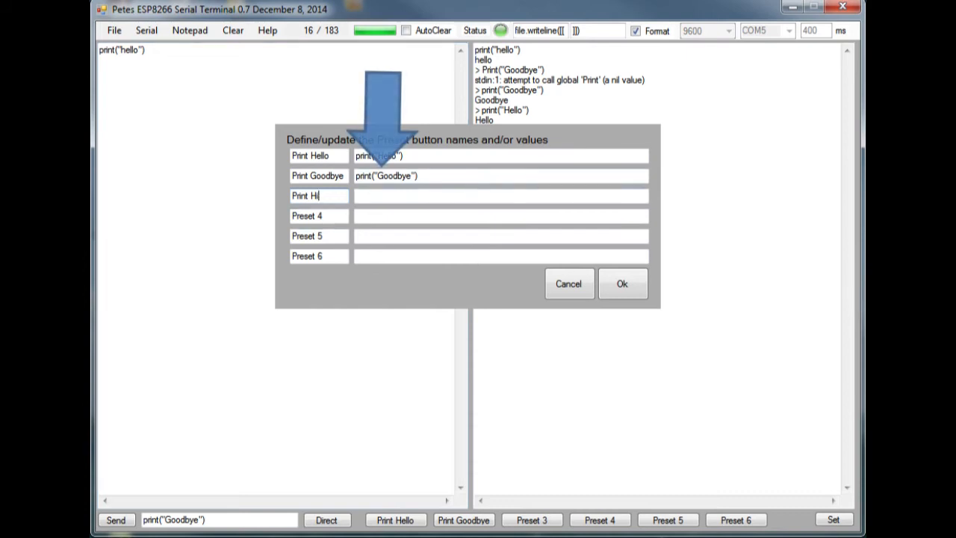
text(print()
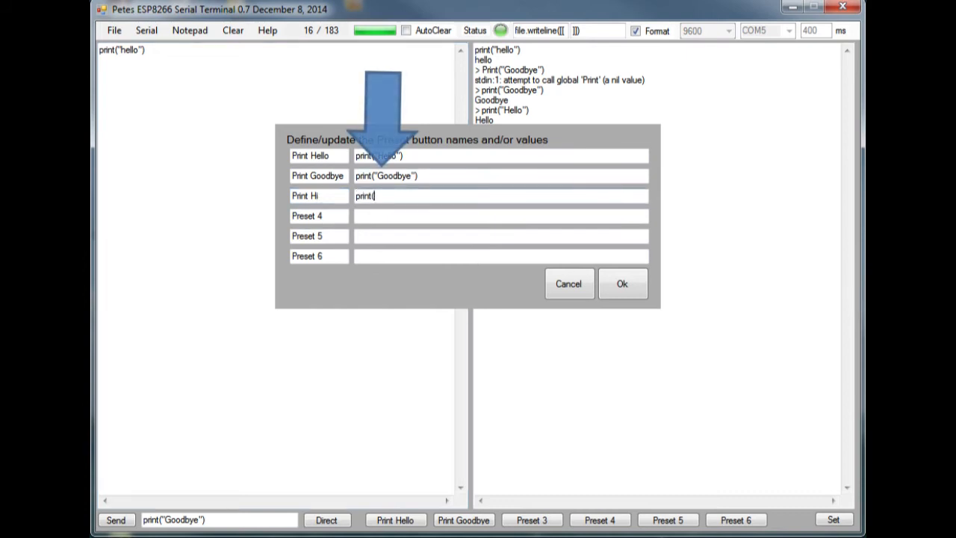
text("hi"))
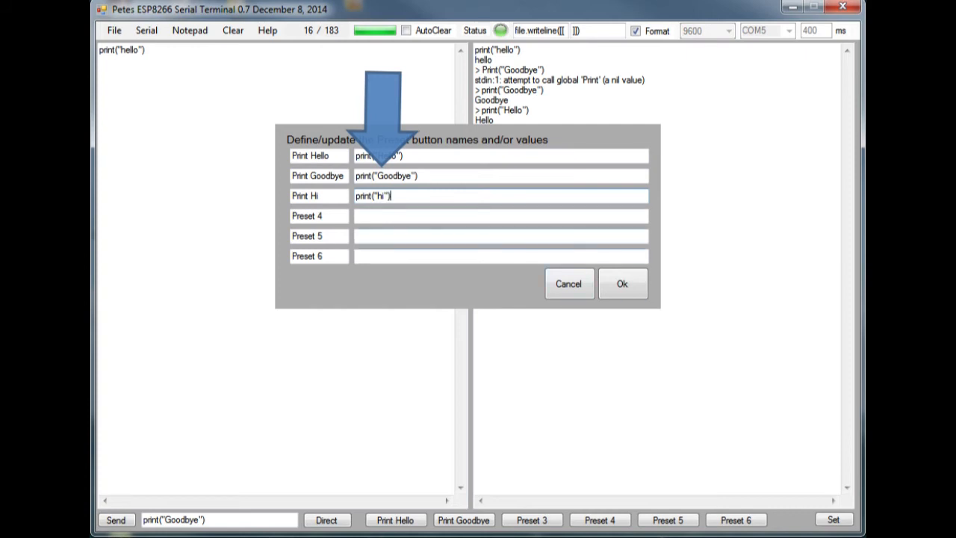
click(621, 284)
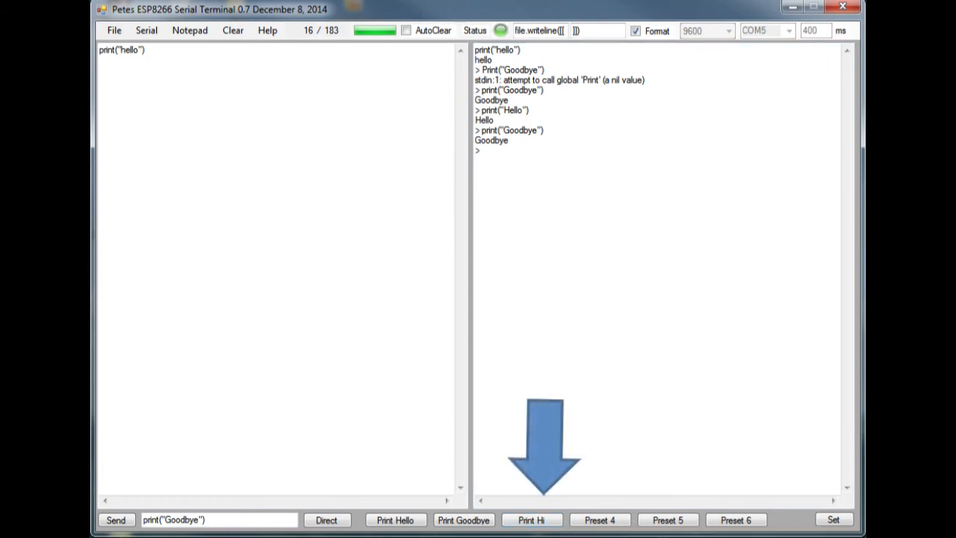
click(532, 520)
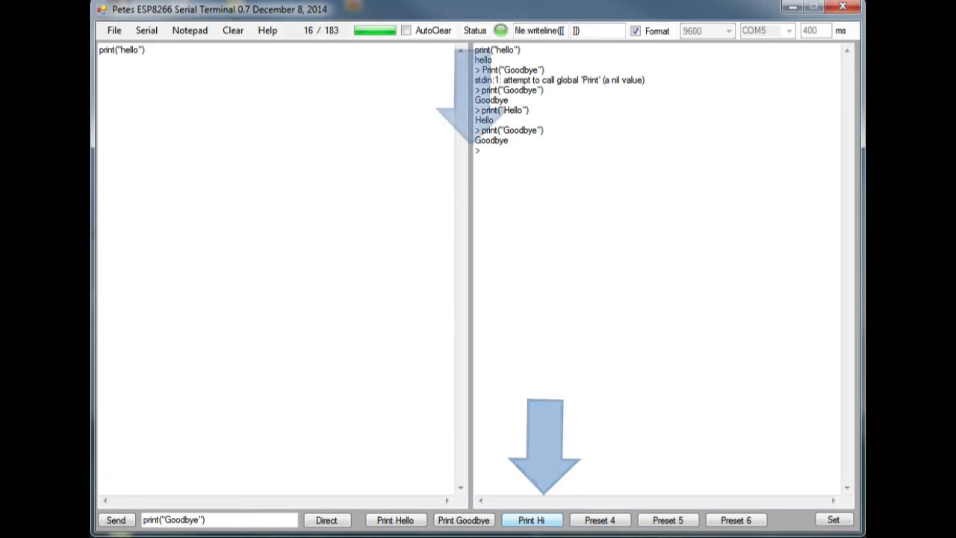
click(532, 520)
text(pr)
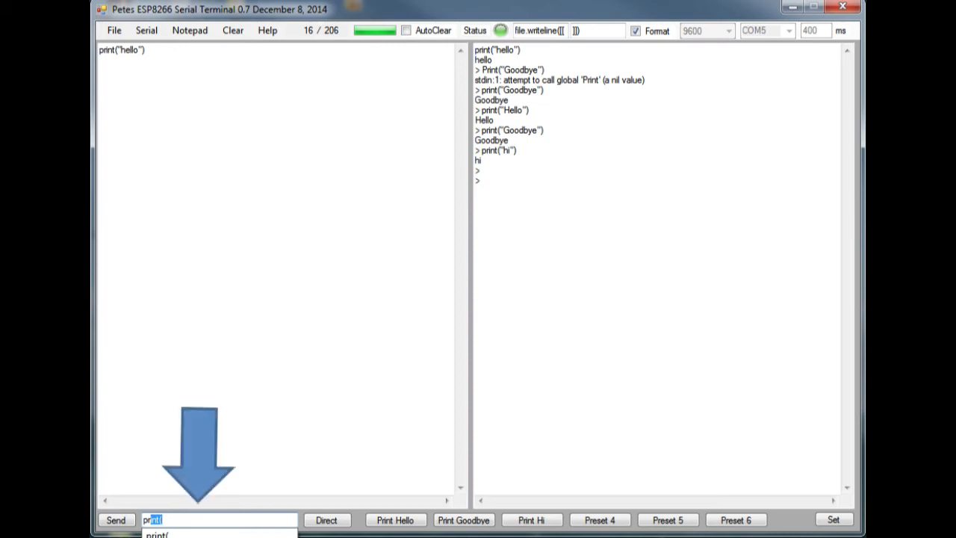
Send print(wifi.sta.getip()) and receive the module's IP address 192.168.0.7
click(117, 519)
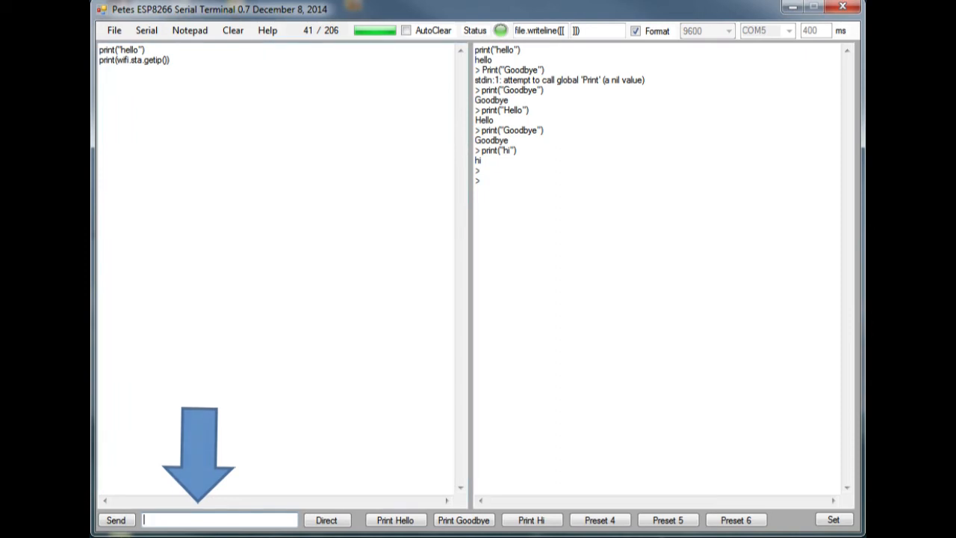
click(117, 520)
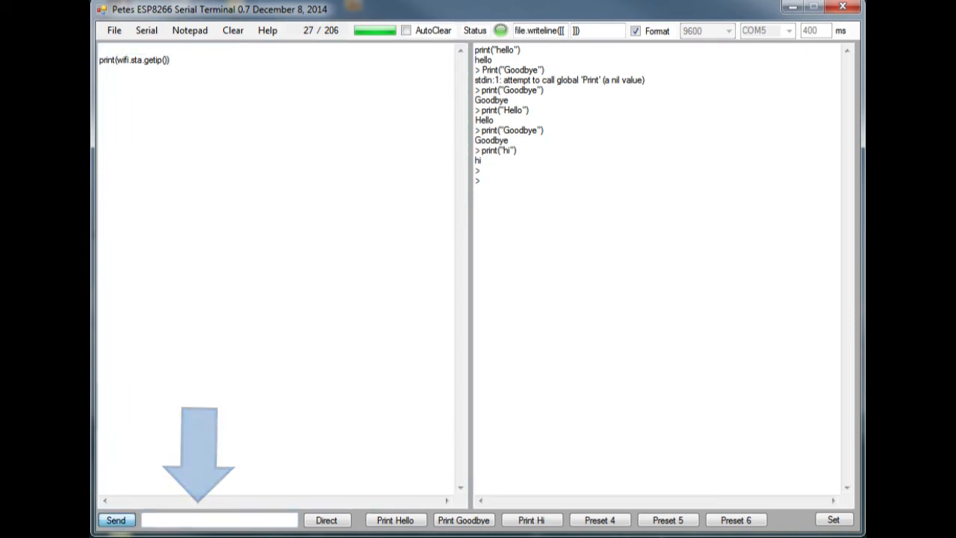
click(117, 520)
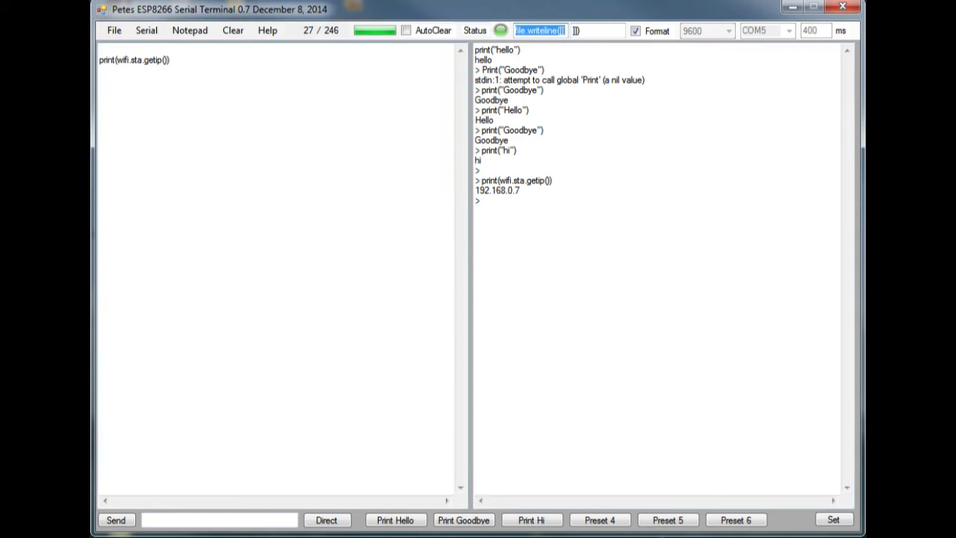
click(117, 520)
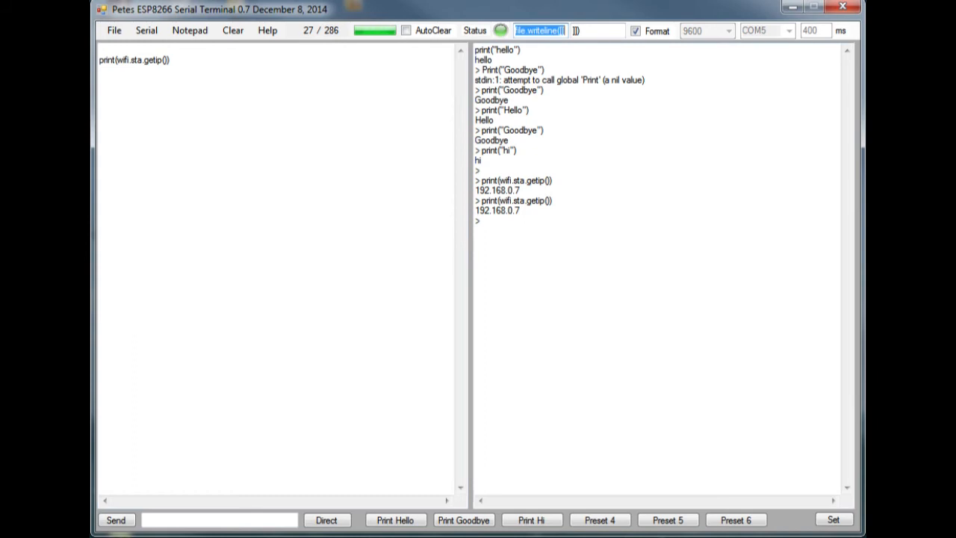
Resend the getip command with AutoClear on so only its reply remains, then turn AutoClear off
click(407, 30)
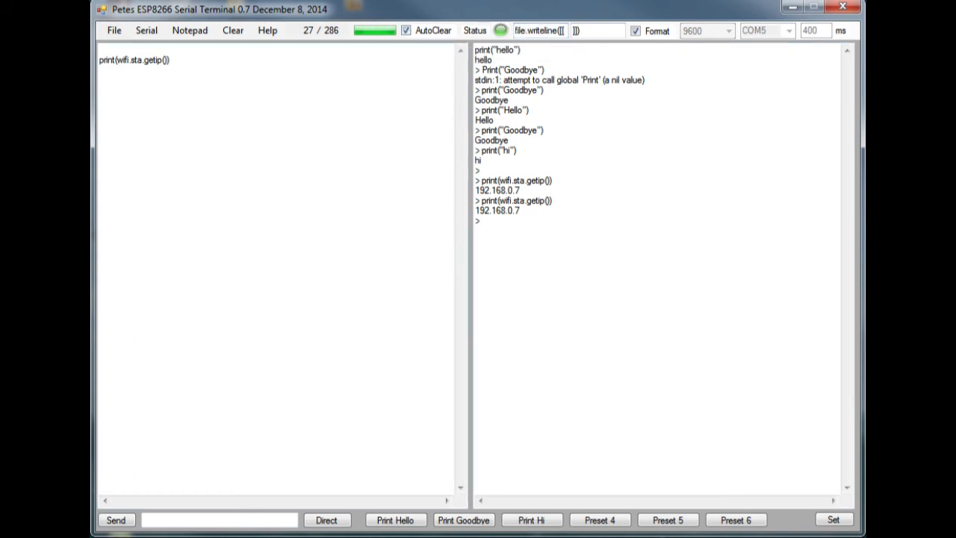
click(233, 29)
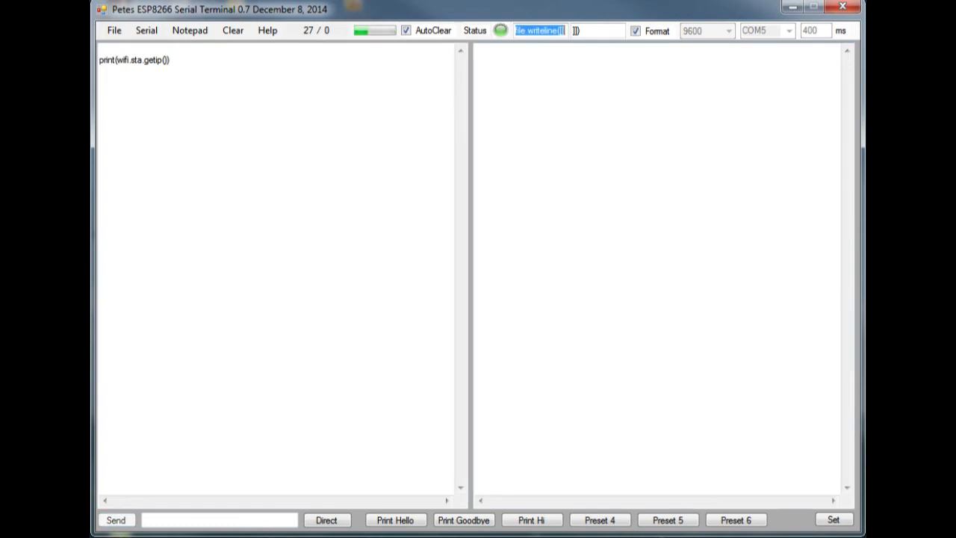
click(116, 520)
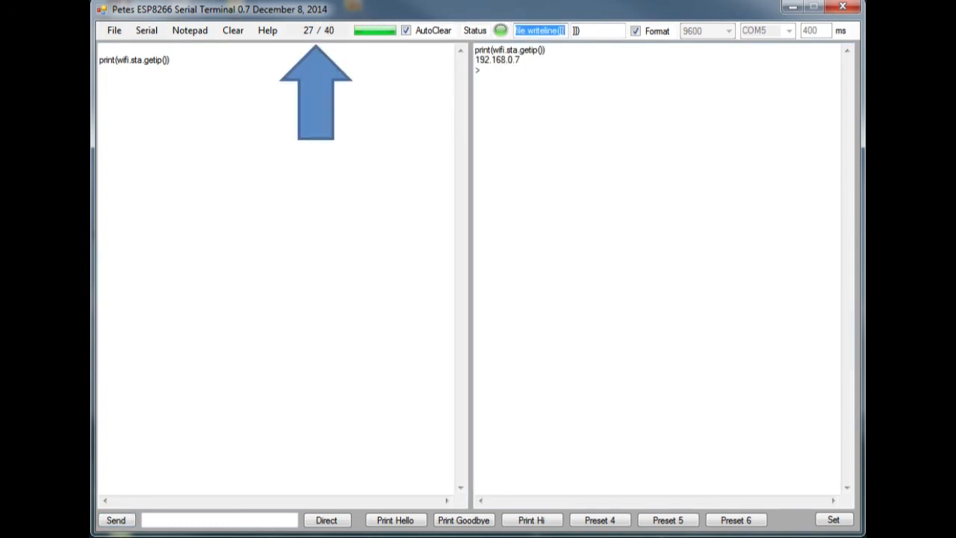
click(406, 30)
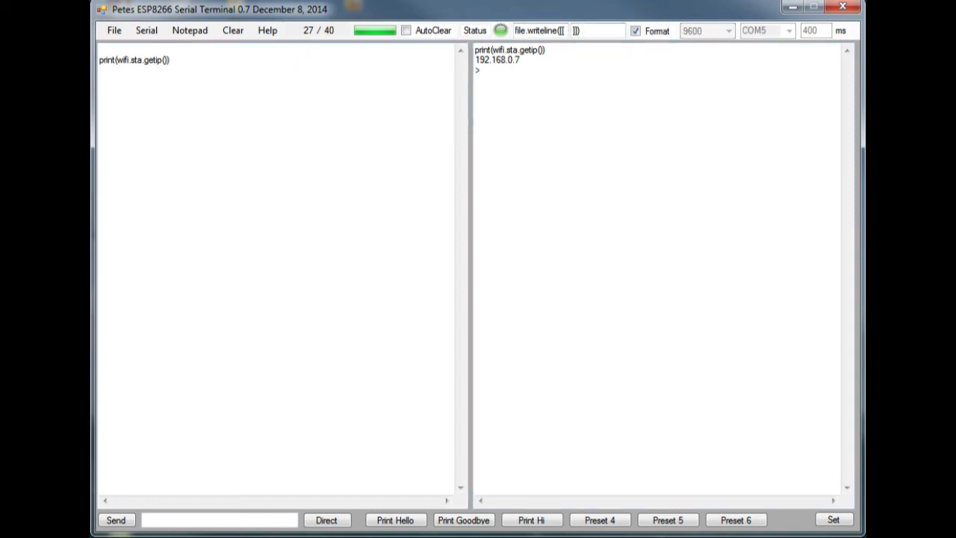
Load the Lua Startup.src snippet into the input box
click(114, 29)
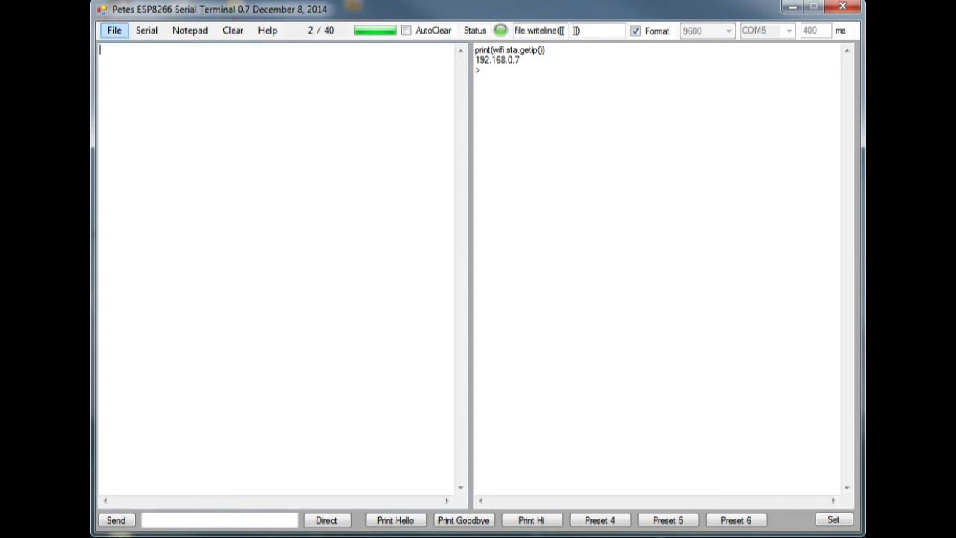
click(114, 30)
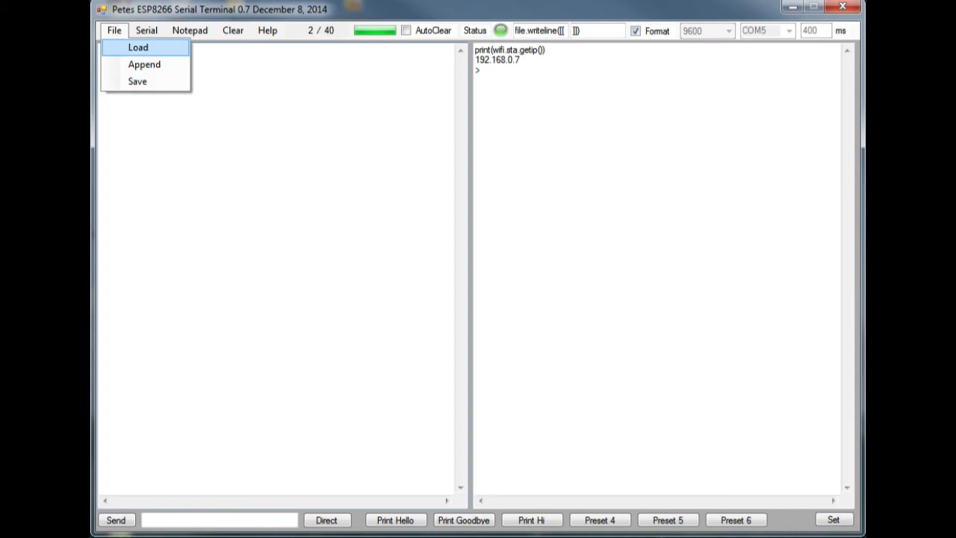
click(138, 46)
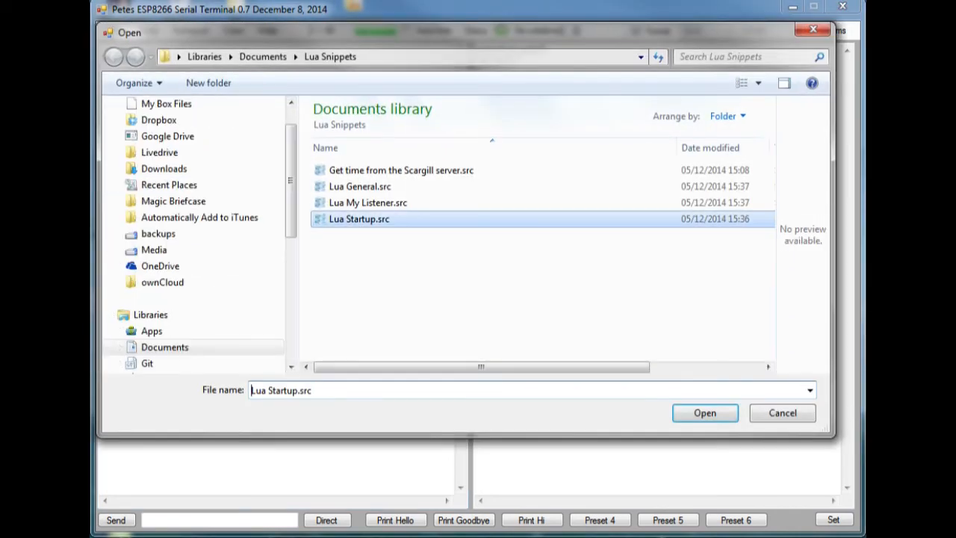
click(703, 412)
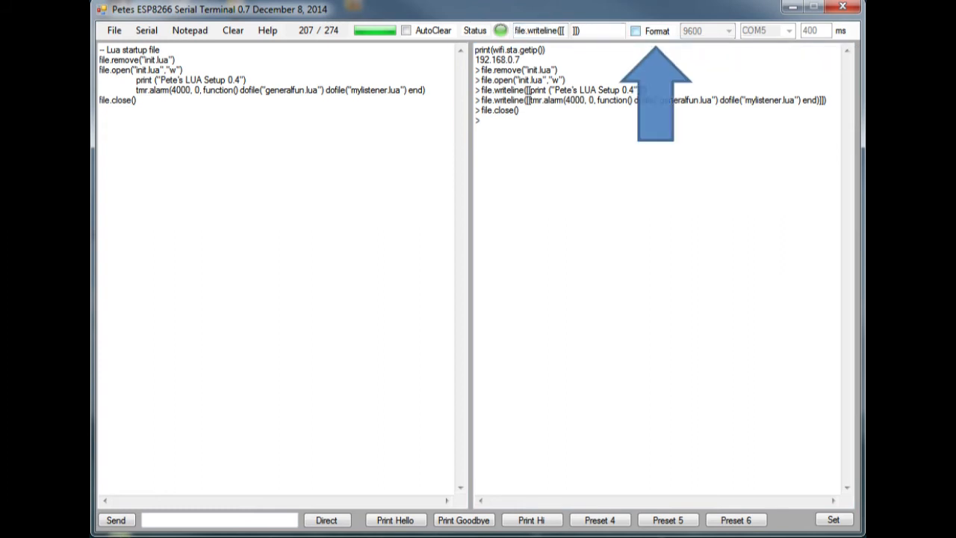
Turn on Format for file creation and append the Lua General.src snippet after the startup script
click(635, 30)
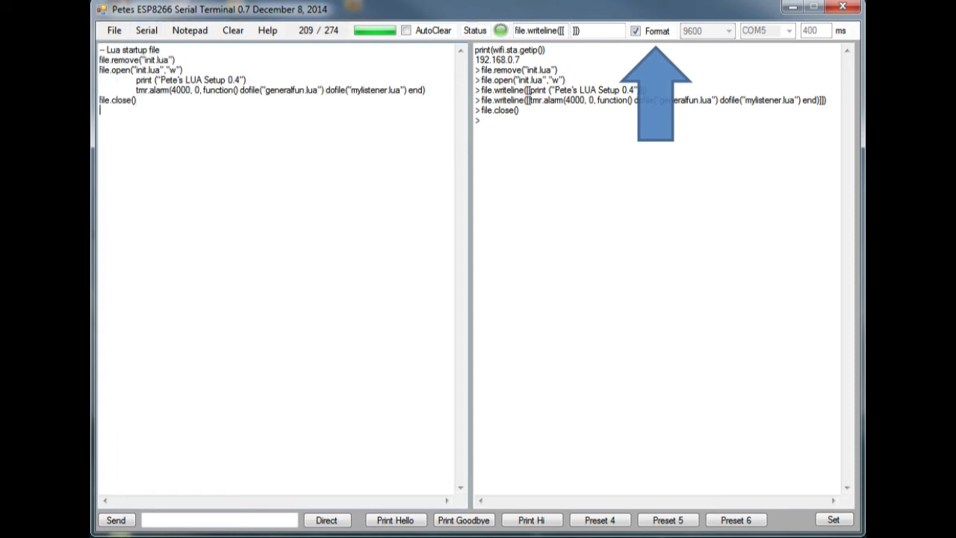
click(113, 29)
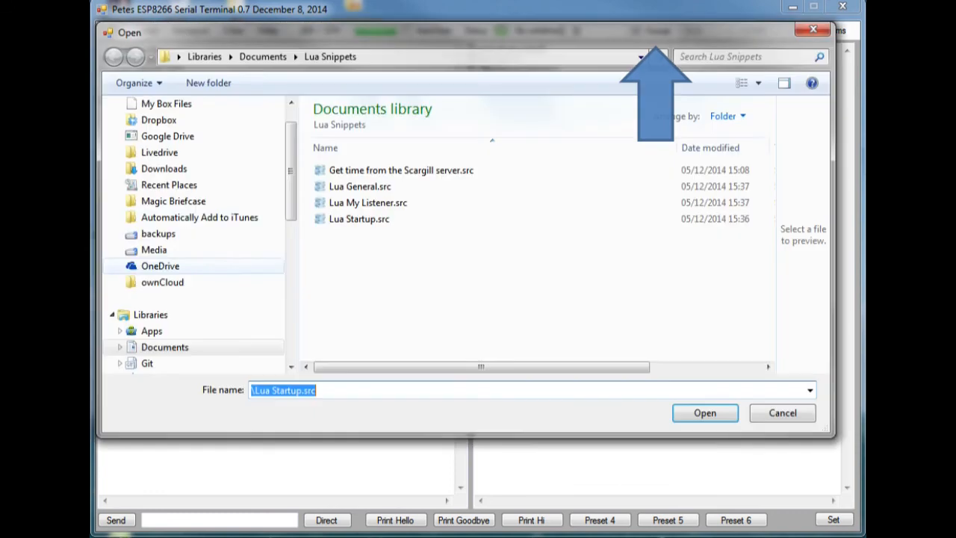
click(360, 185)
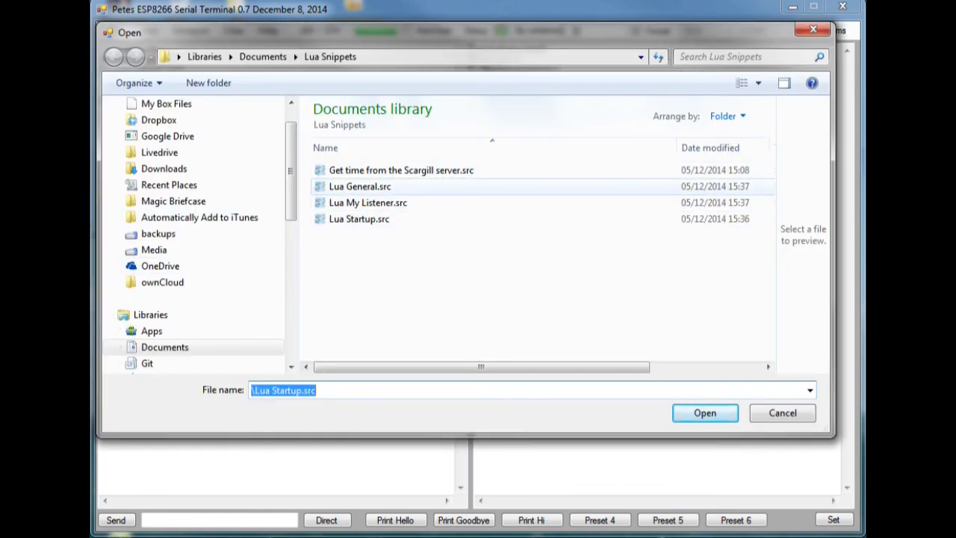
click(705, 412)
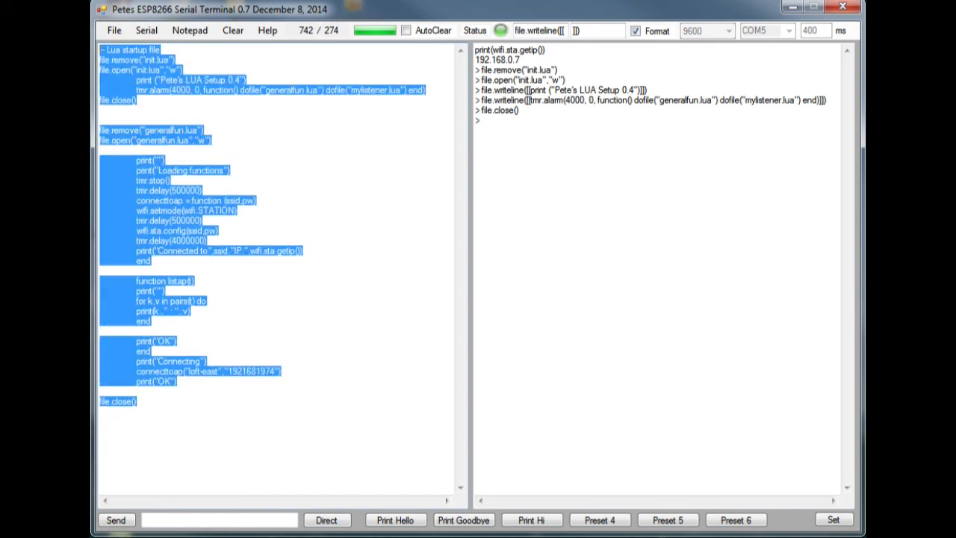
Clear both the input and reply panes, then view and dismiss the Help information
click(233, 30)
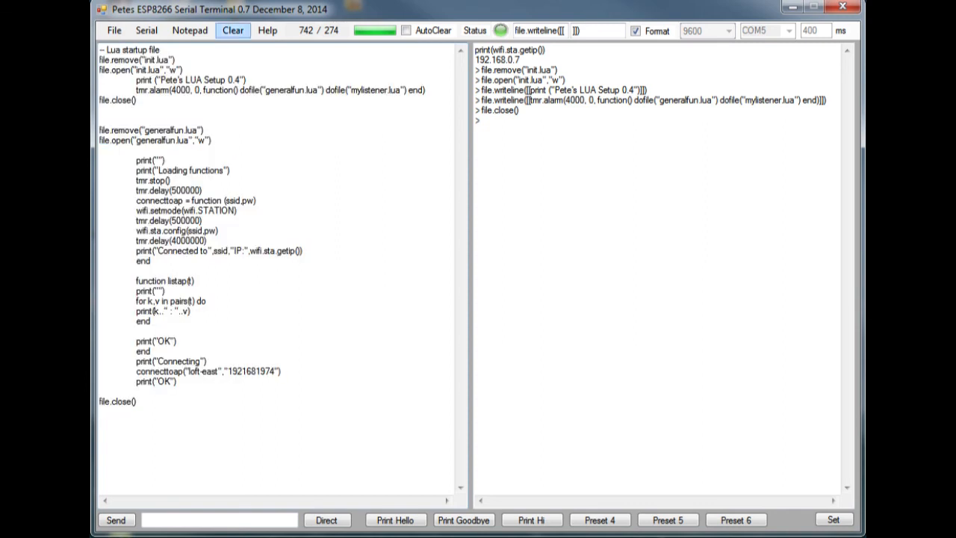
click(233, 29)
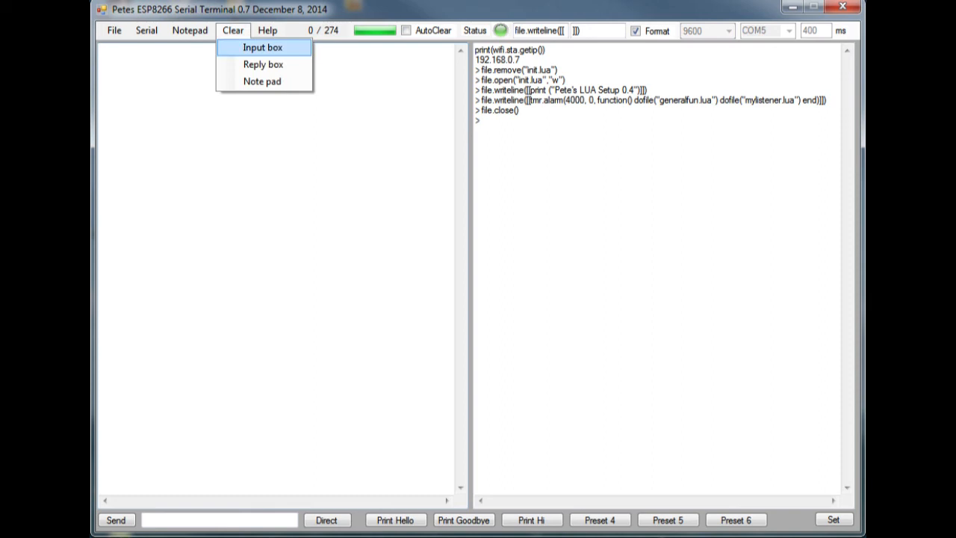
click(263, 46)
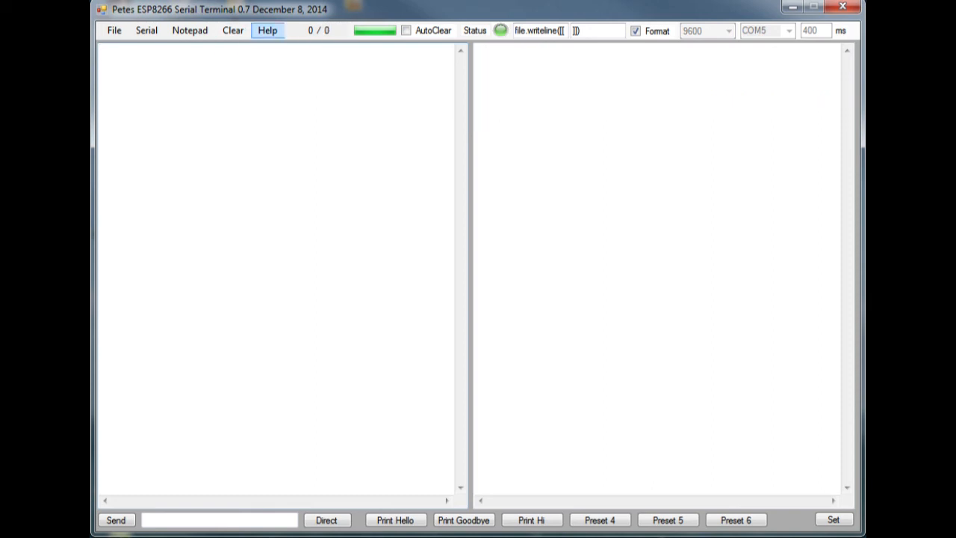
click(266, 30)
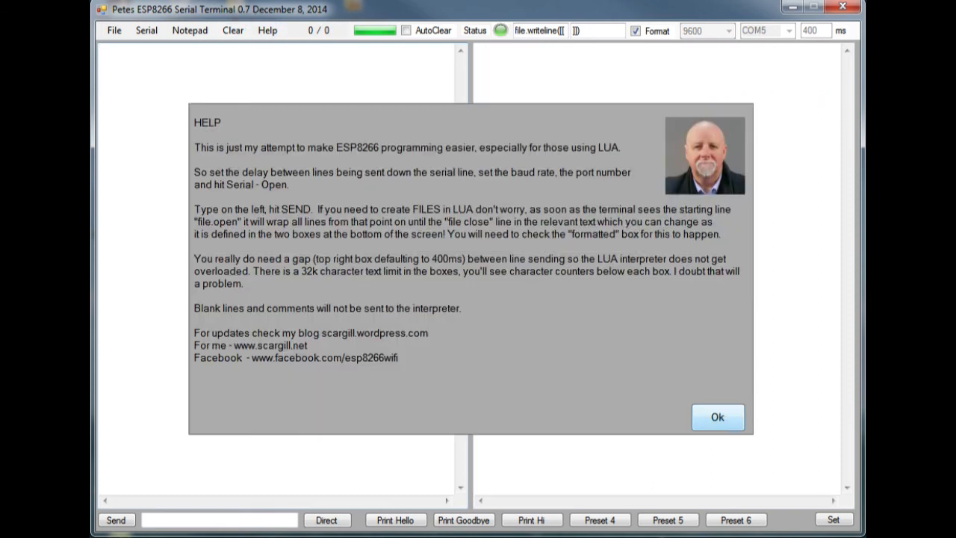
click(717, 416)
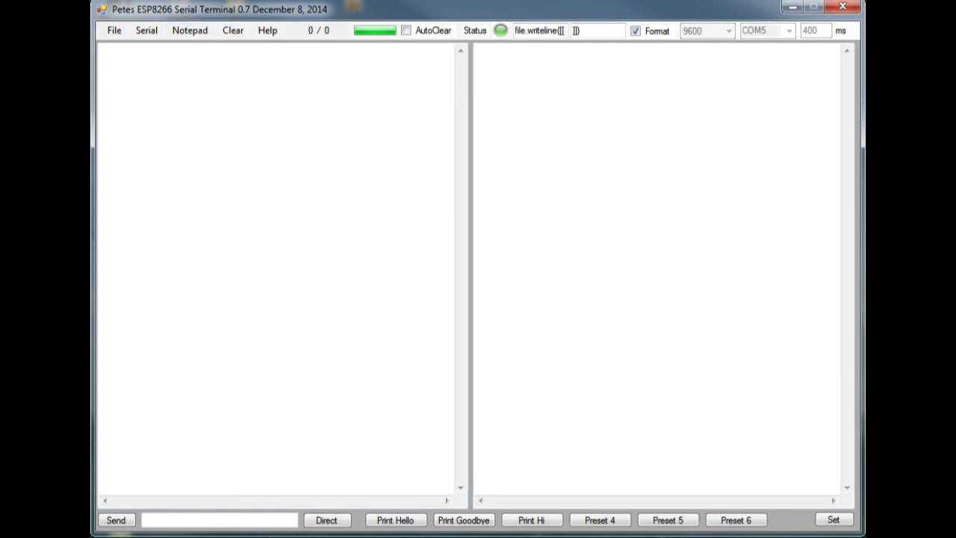
Load the scargill.net web-request snippet, then clear it and close the serial port
click(188, 30)
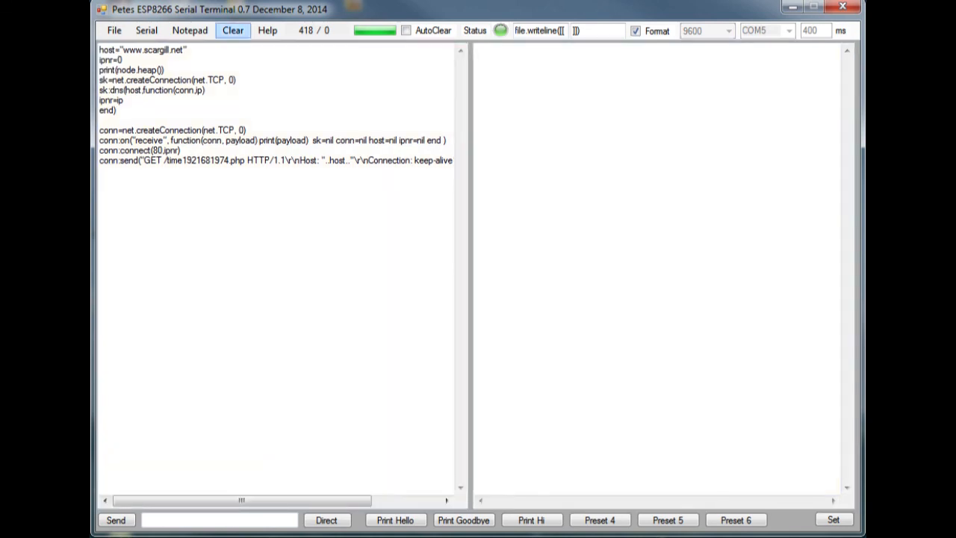
click(233, 30)
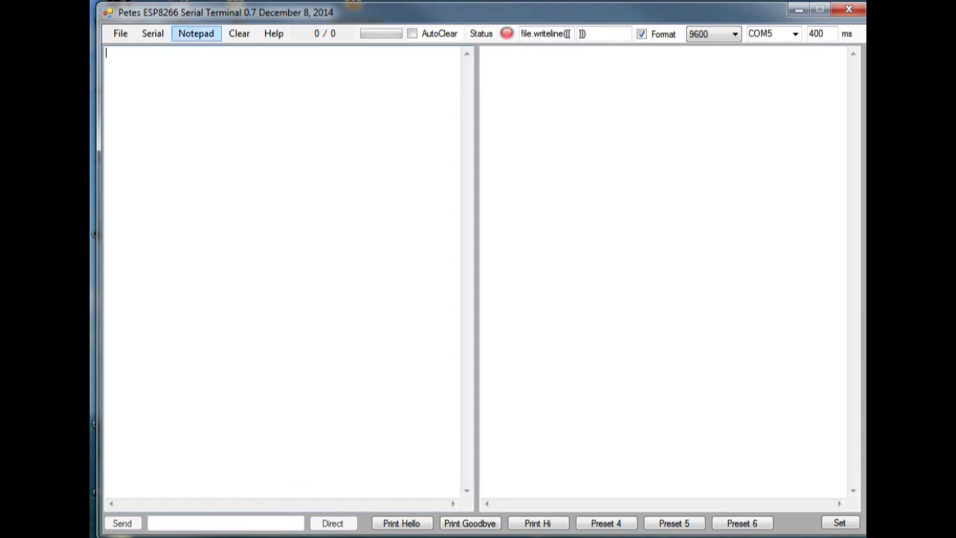
Reopen the serial connection on COM5 at 9600 baud via Serial > Open
click(196, 33)
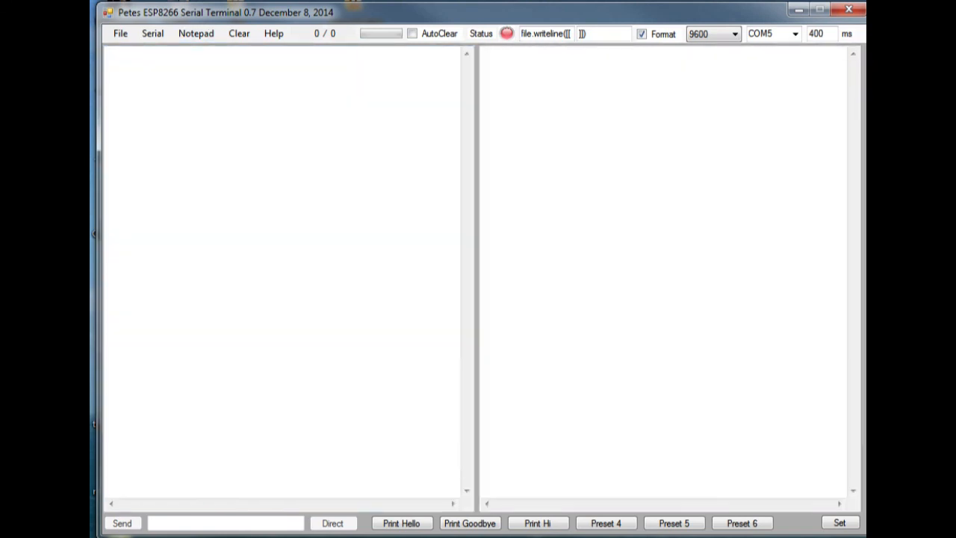
click(538, 523)
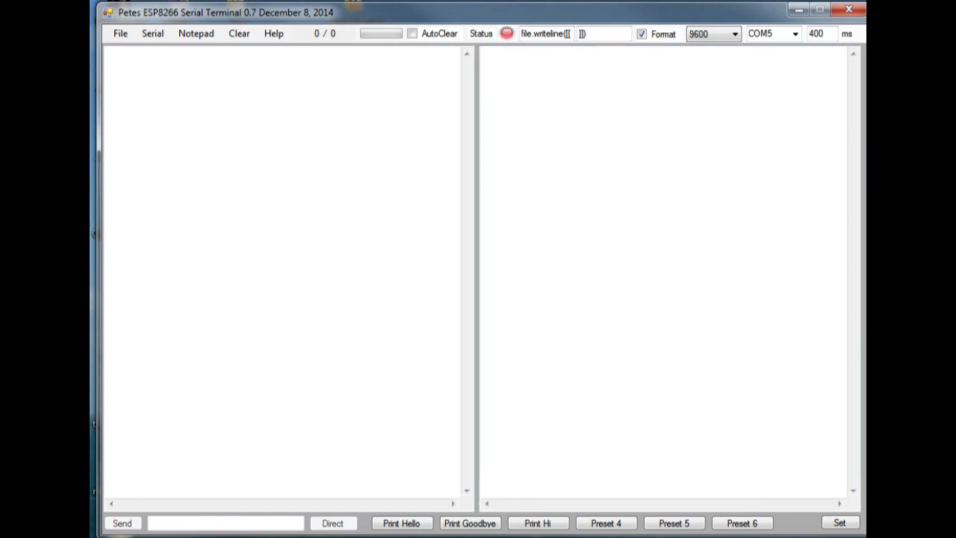
click(153, 33)
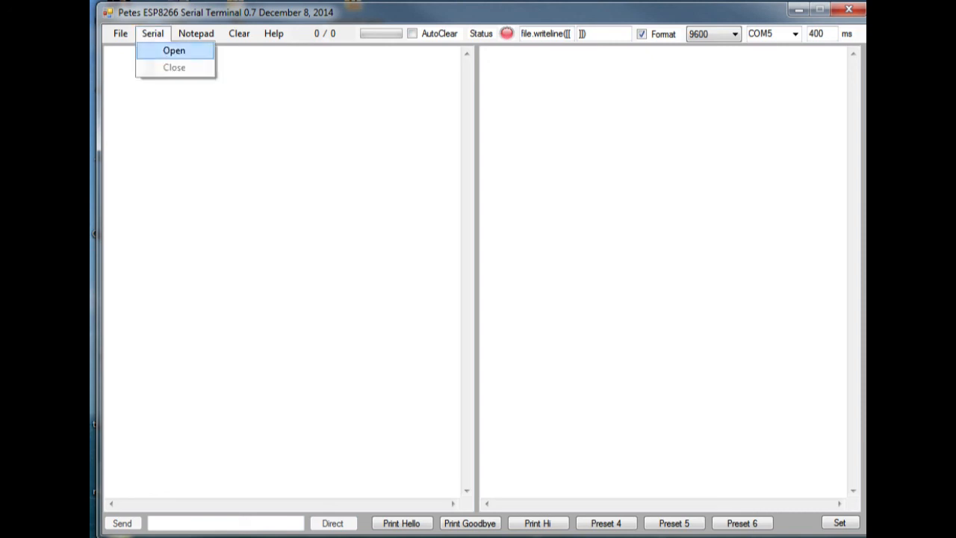
click(173, 51)
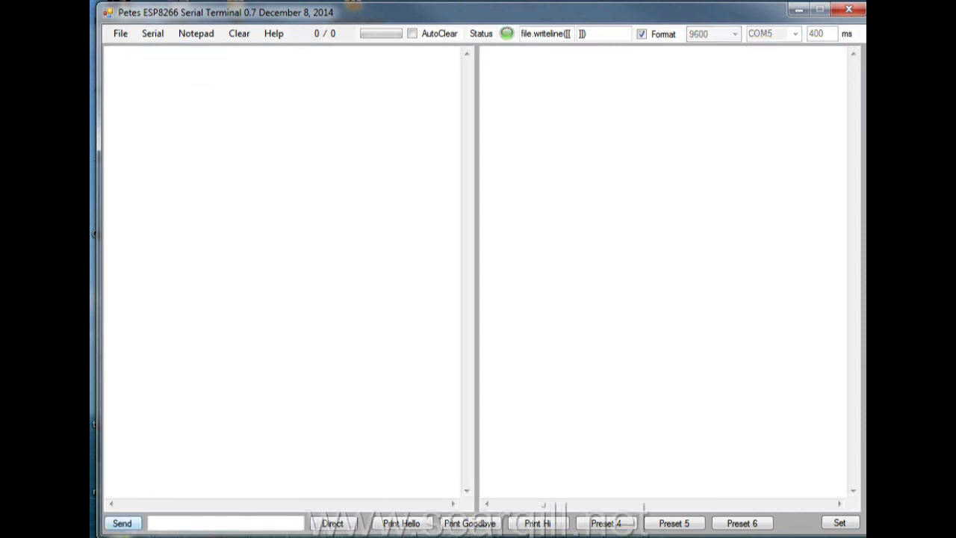